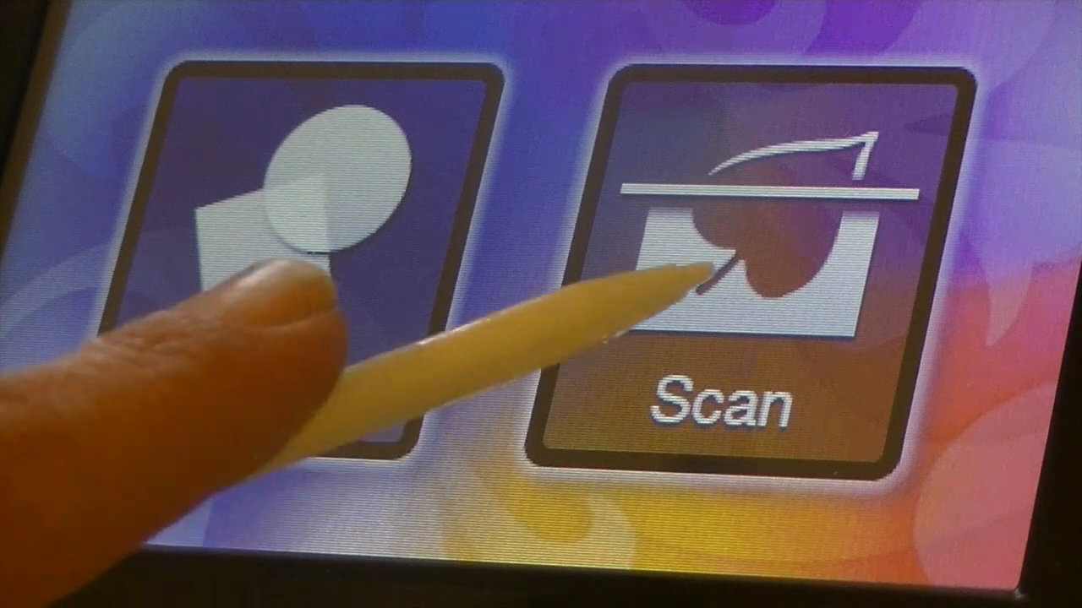
Start a scan of the stamped sheet from the home screen.
left_click(736, 270)
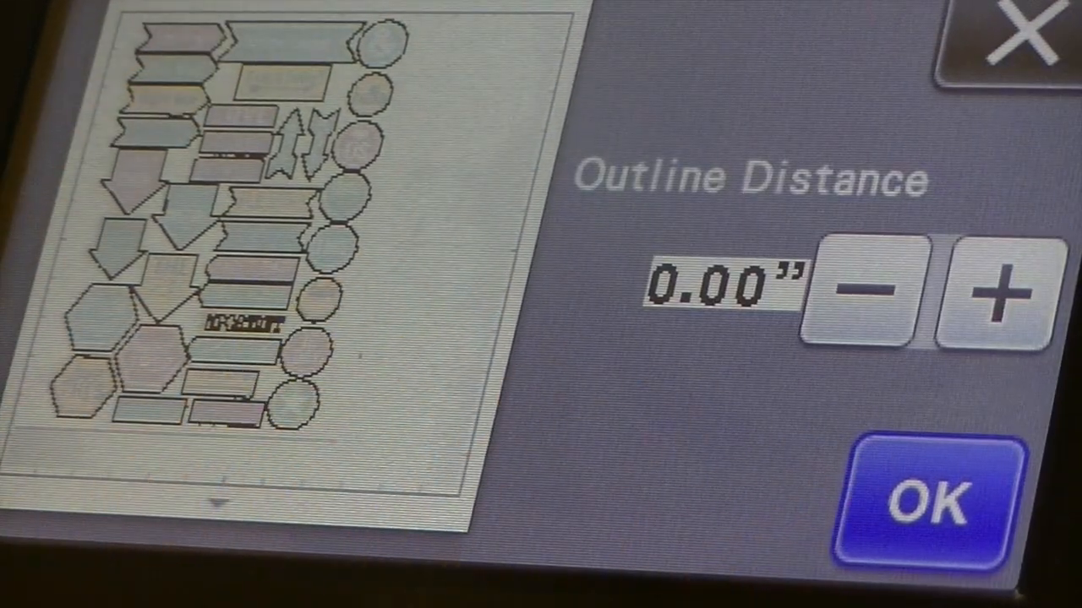
Accept the 0.00" outline distance and confirm the scanned image area.
left_click(997, 292)
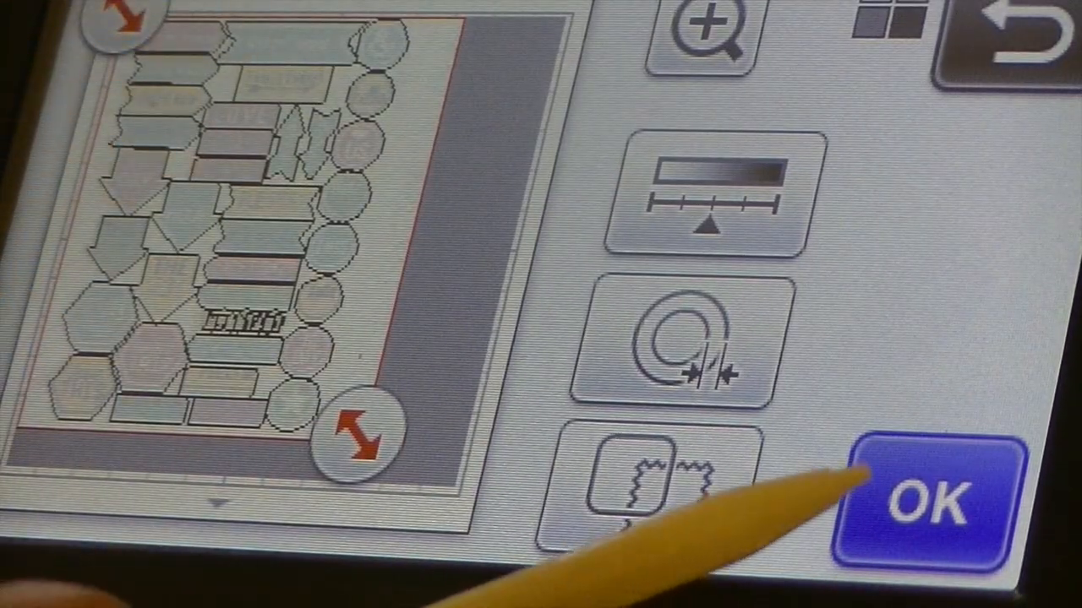
left_click(929, 503)
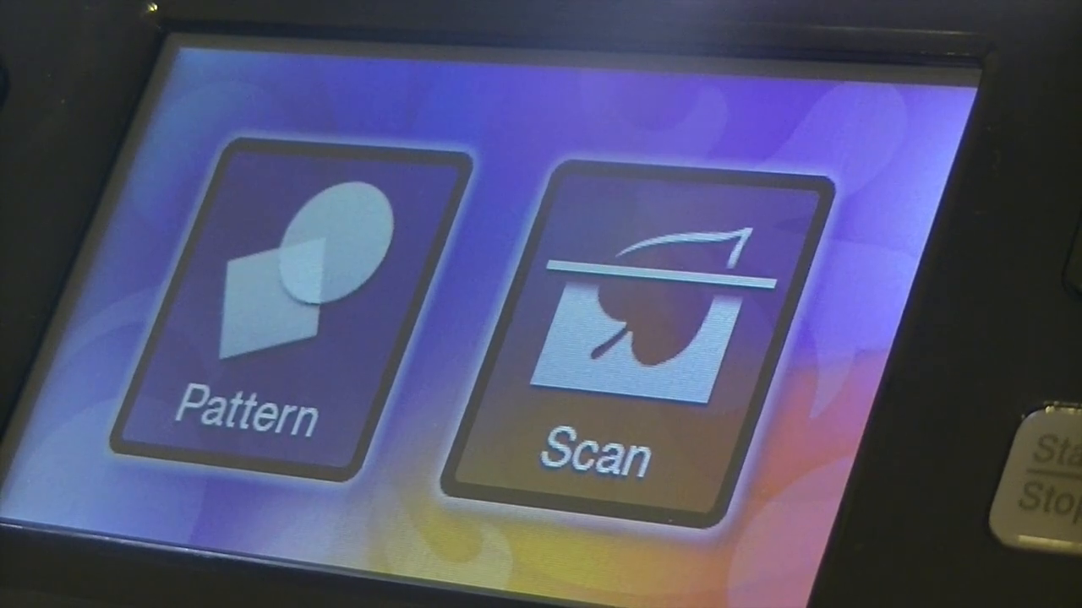
Enter scan mode and scan the mat holding the stamped sea-creature sheet.
left_click(592, 338)
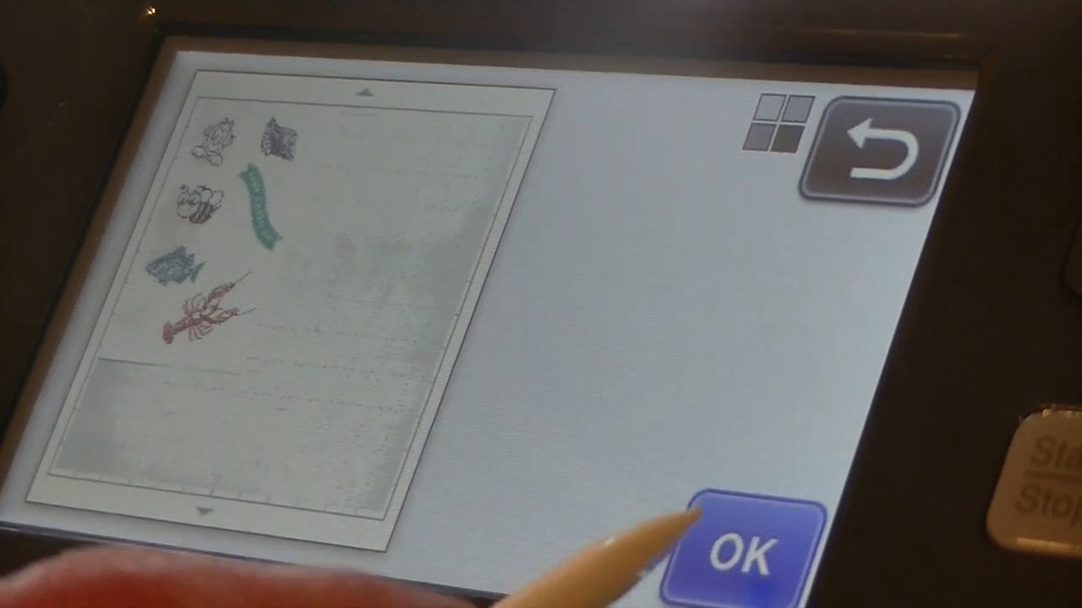
Accept the scanned preview of the sea creatures and banner for outline detection.
left_click(746, 554)
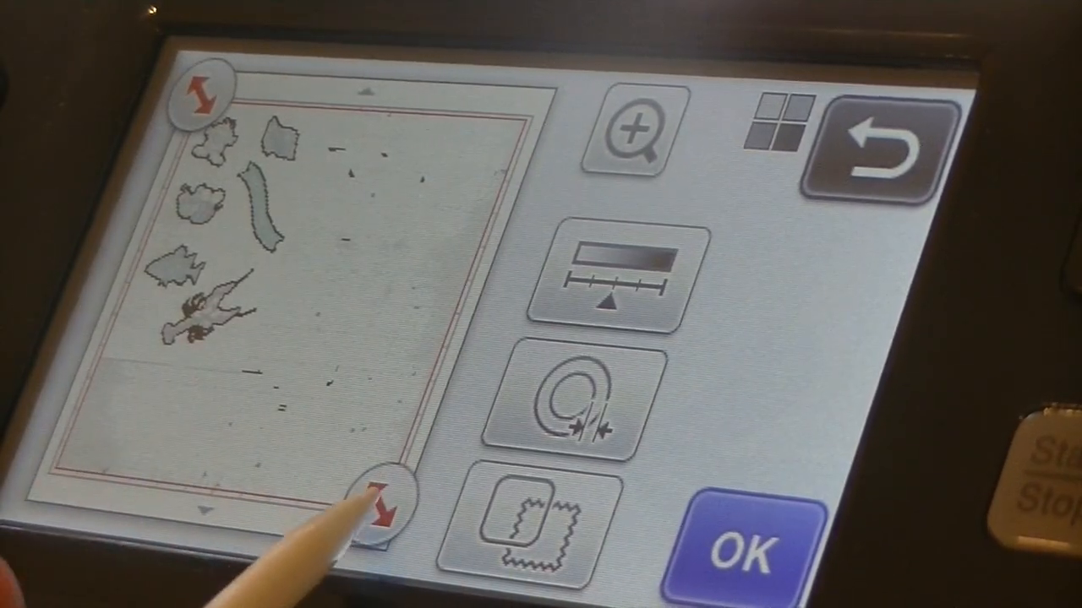
Trim the crop to the stamped images and bring up the outline distance setting.
left_click(376, 515)
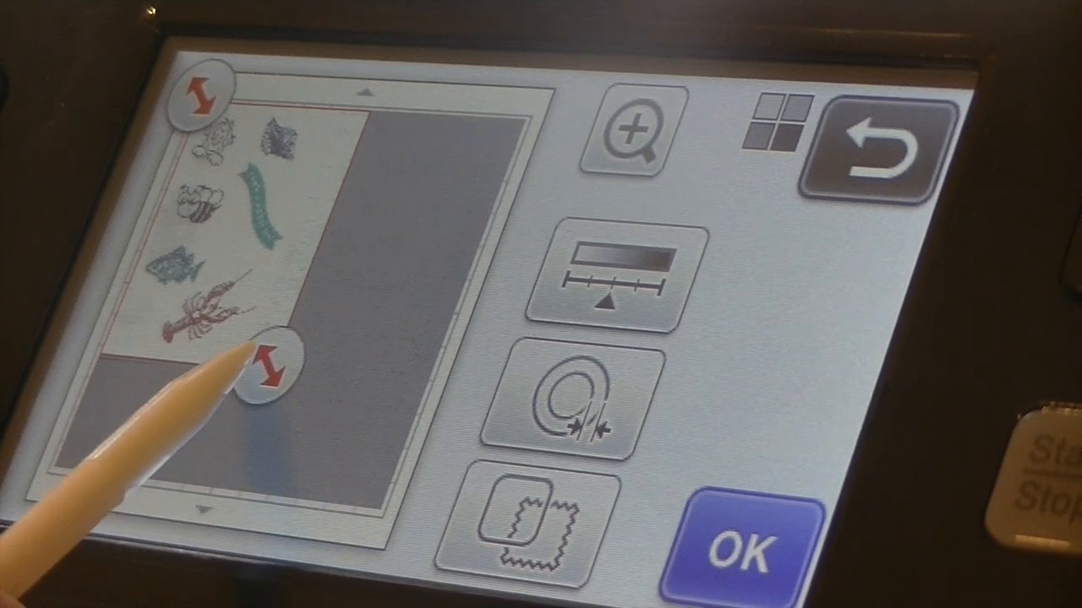
left_click(271, 363)
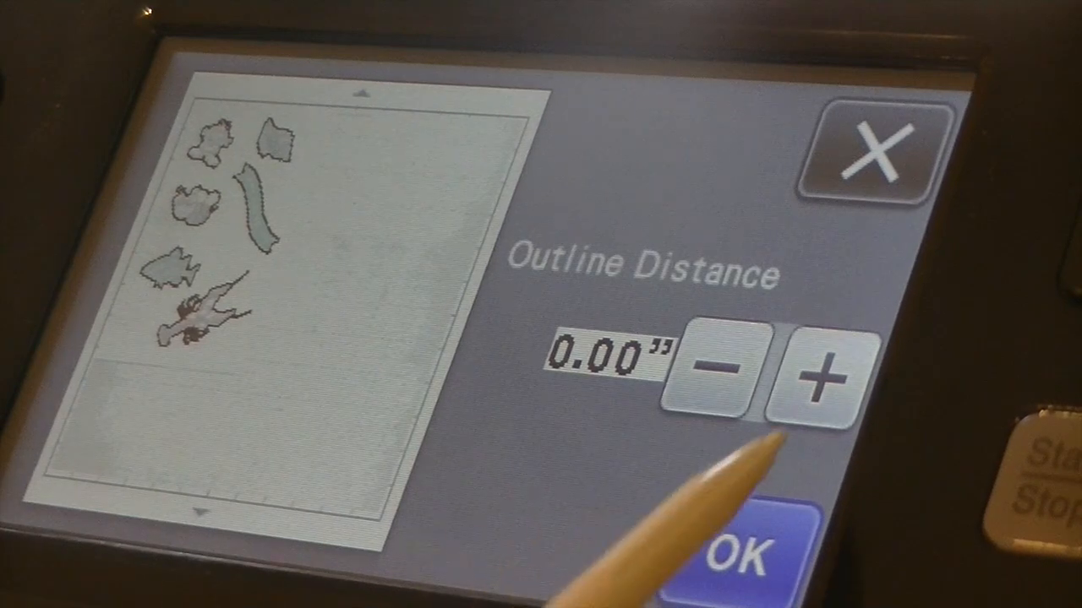
Raise outline distance to 0.08", confirm it, and start processing the outlines.
left_click(815, 376)
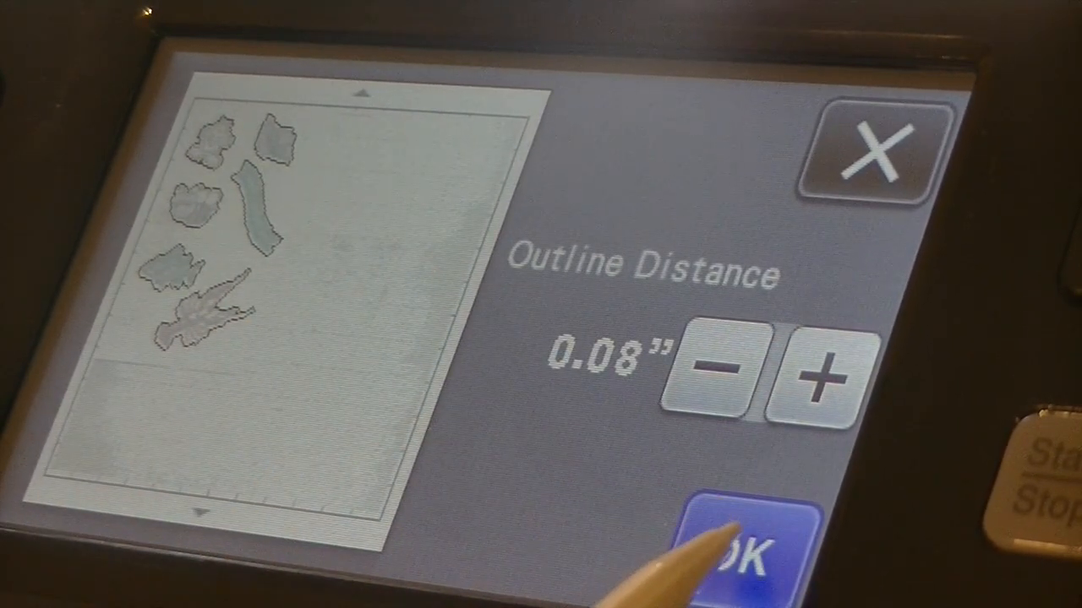
left_click(743, 549)
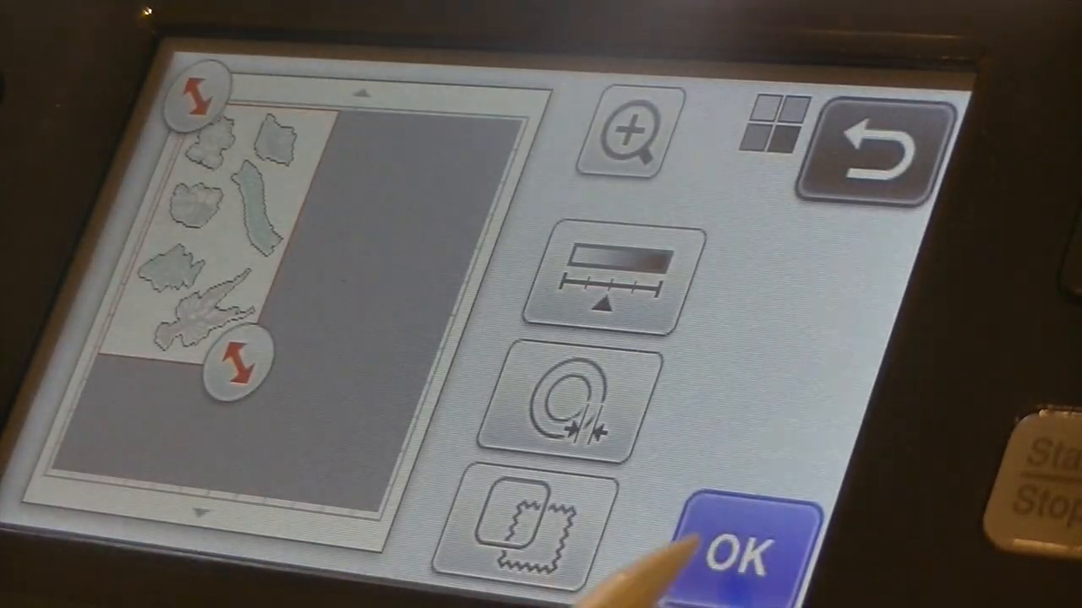
left_click(744, 550)
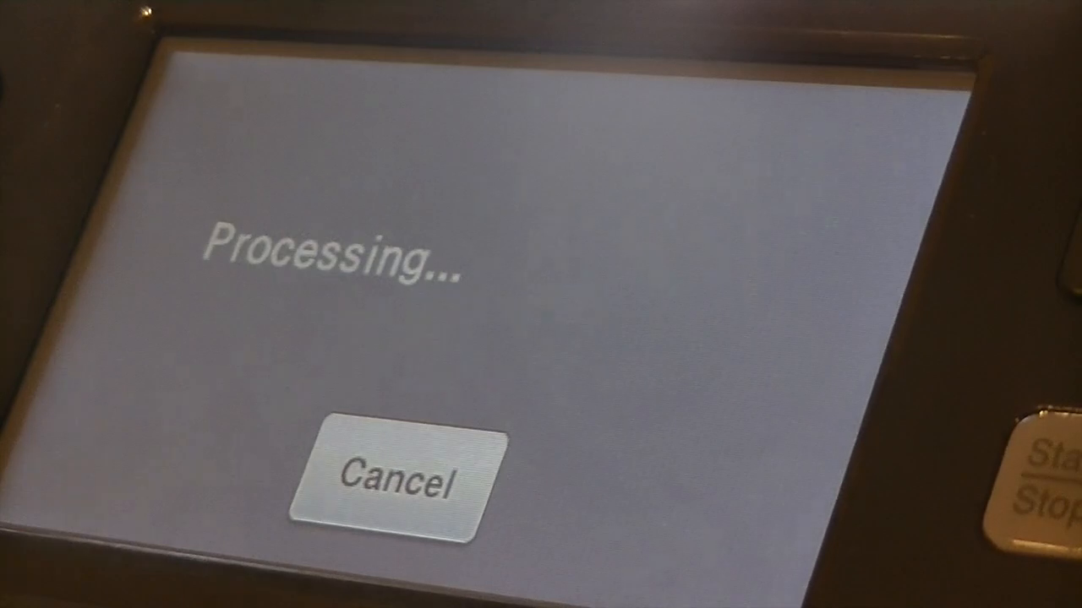